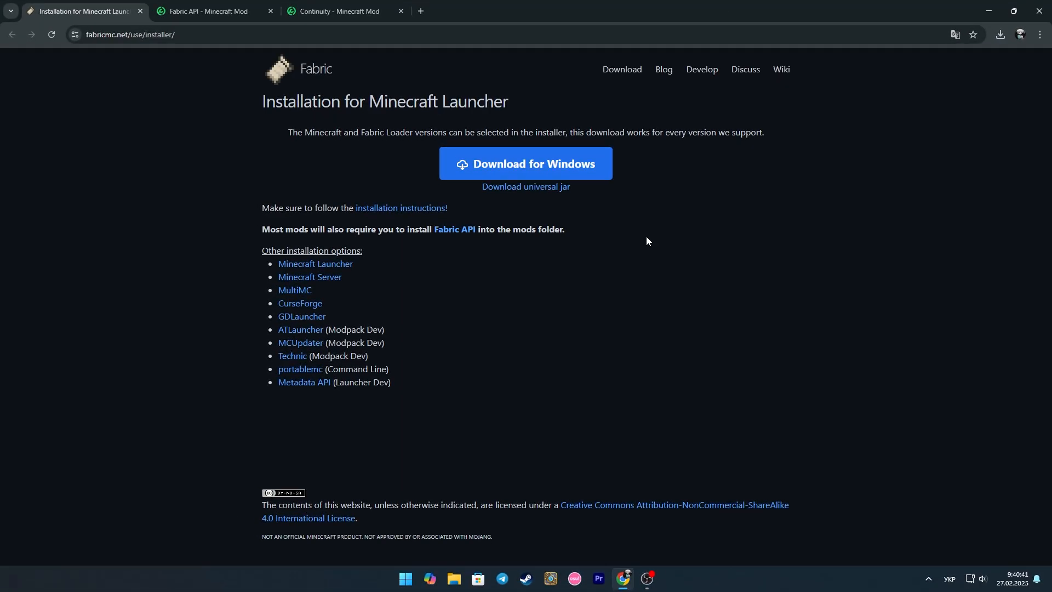
mouse_move(557, 207)
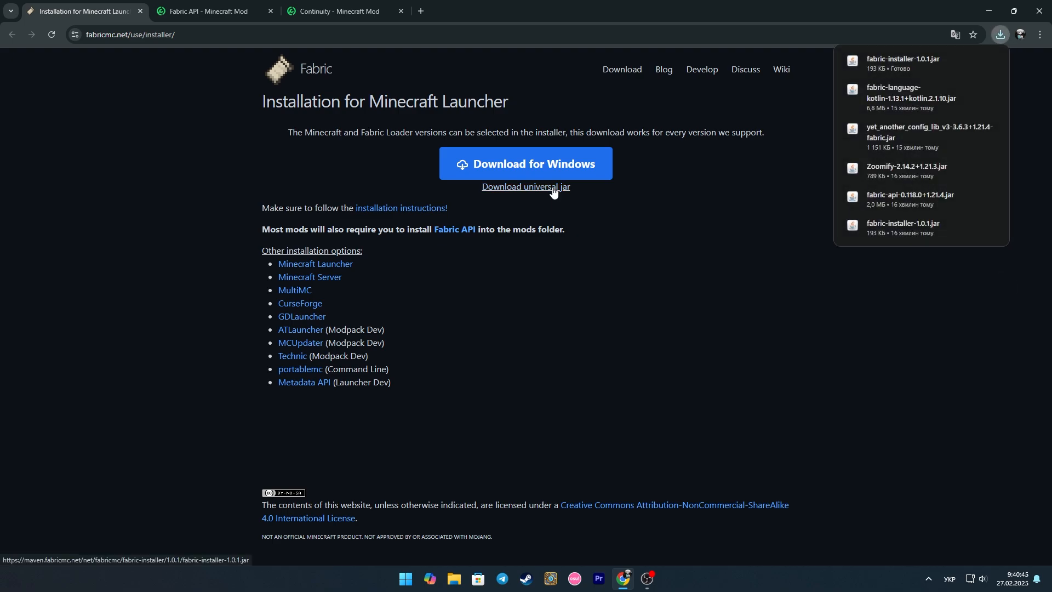
Download the universal Fabric installer jar and Fabric API 0.118.0+1.21.4 from Modrinth.
left_click(205, 11)
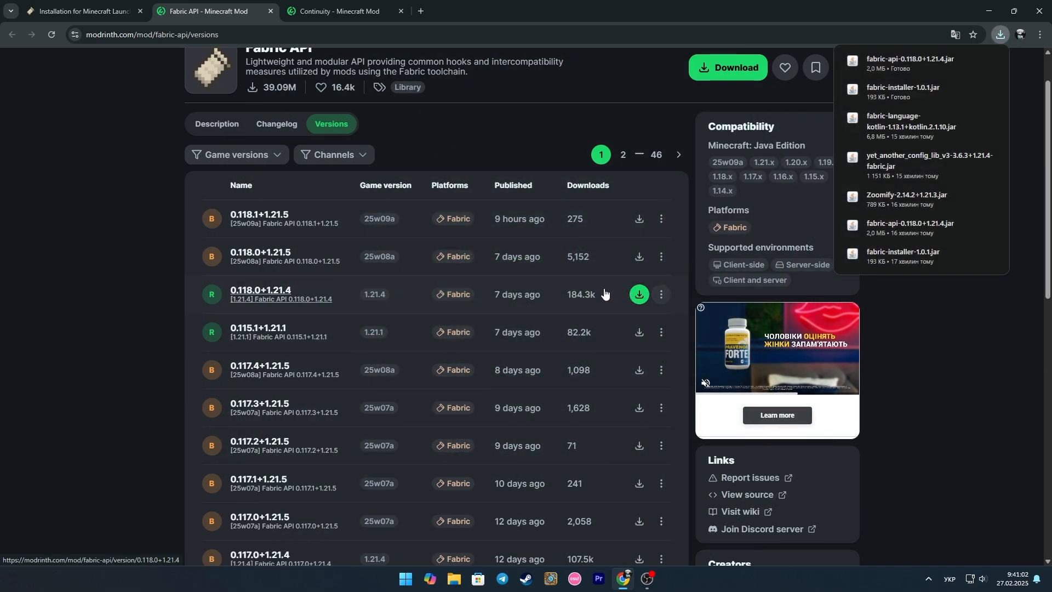
left_click(341, 11)
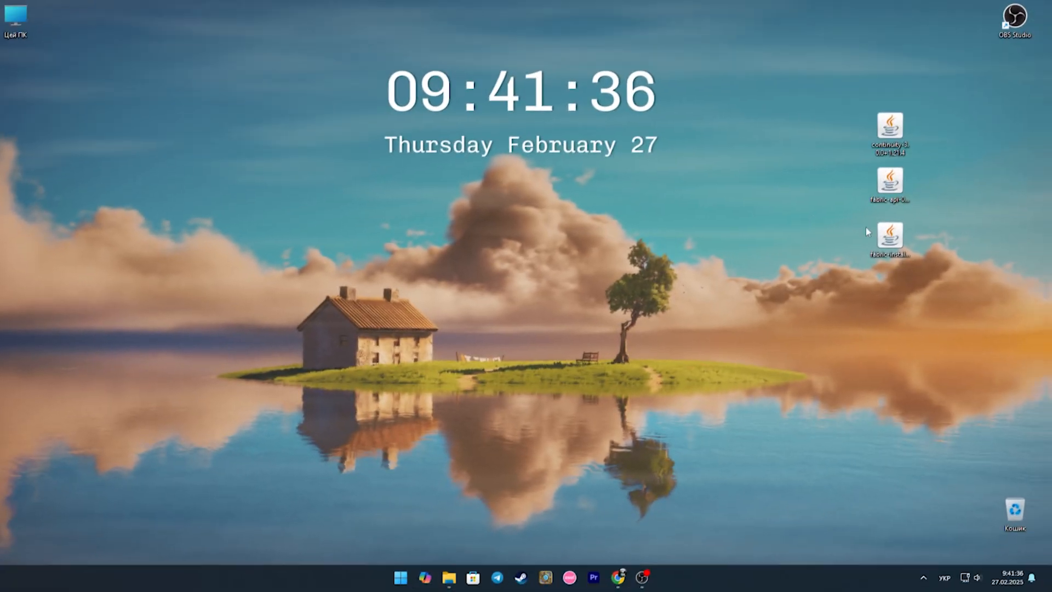
Run the Fabric installer and install Fabric for Minecraft 1.21.4.
double_click(895, 237)
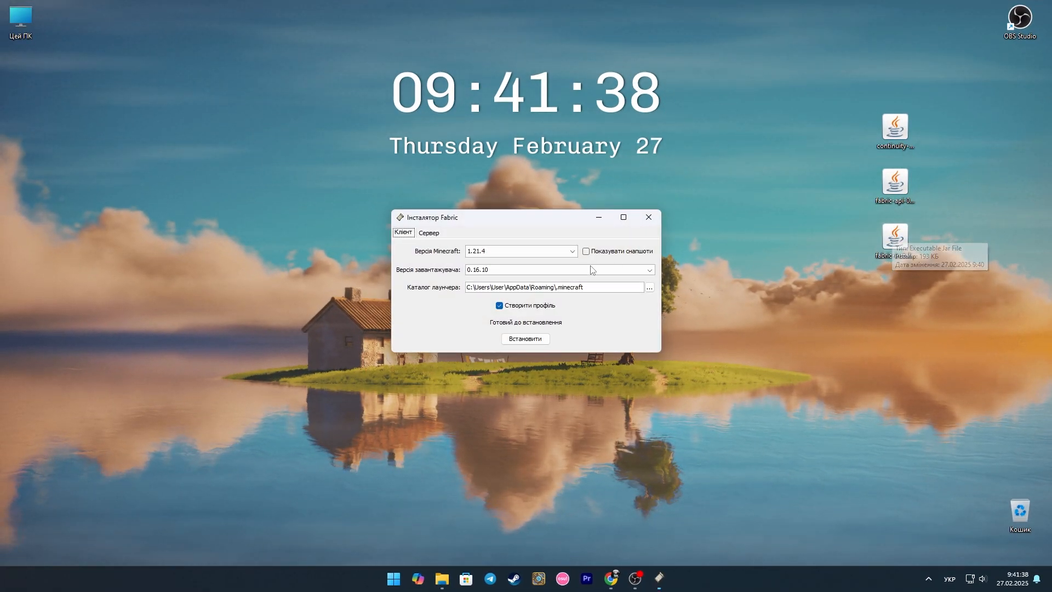
left_click(526, 338)
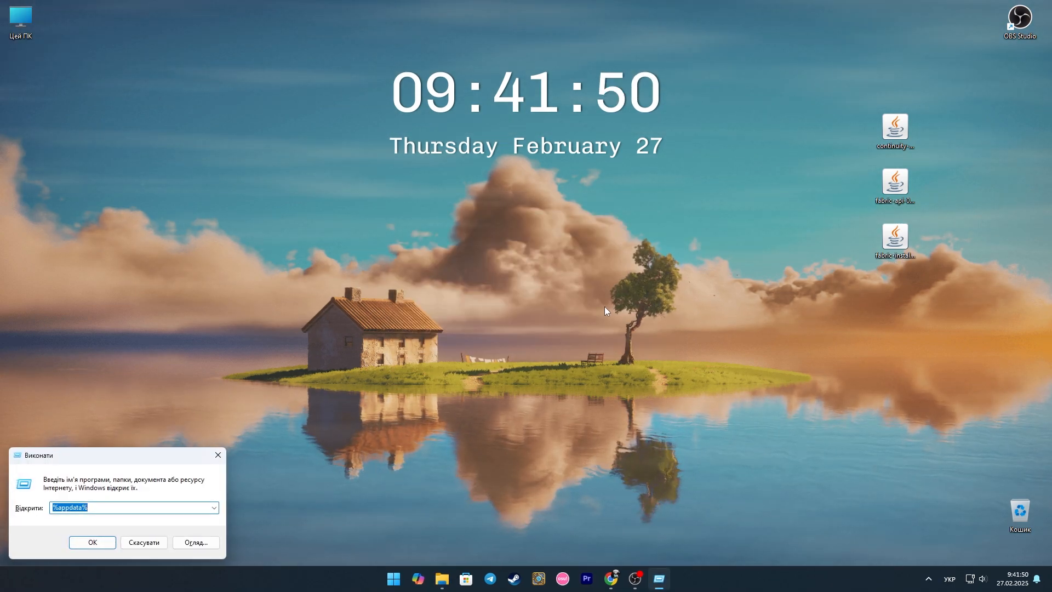
Open the .minecraft folder inside the Roaming app data directory.
left_click(92, 543)
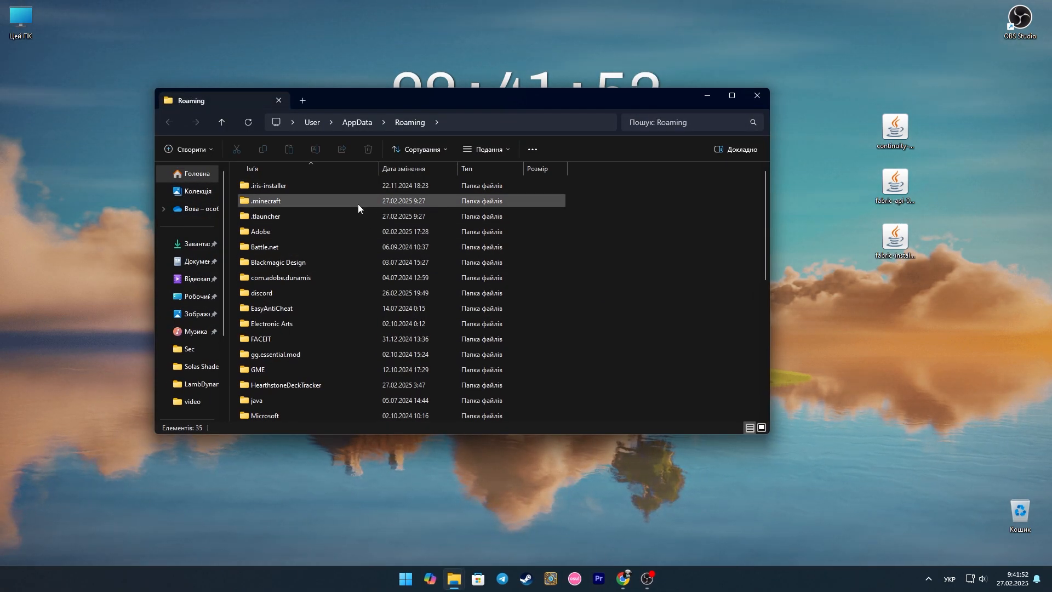
double_click(265, 201)
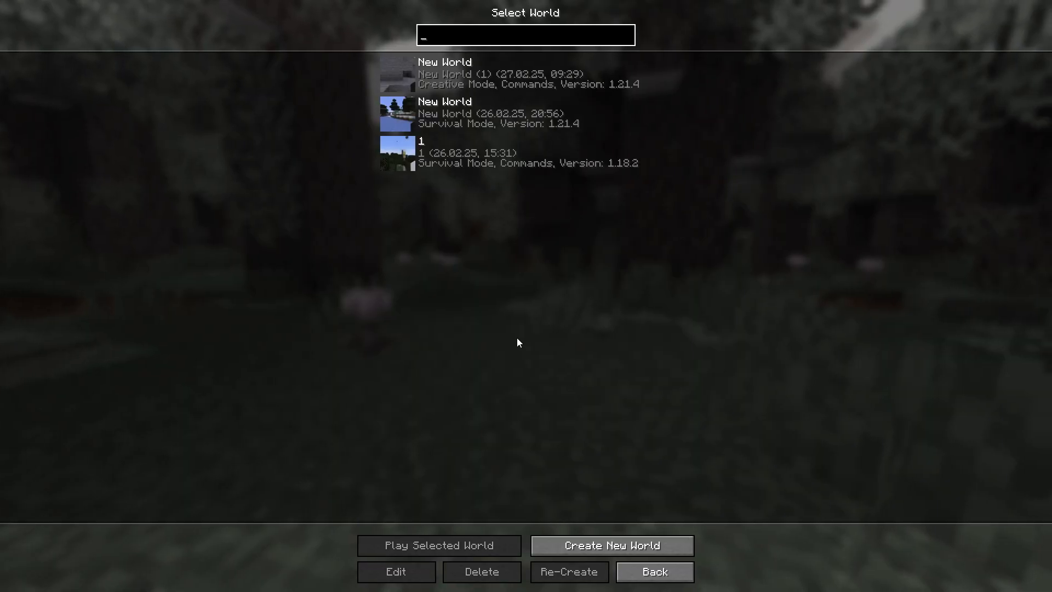
Create a new world in Creative mode and generate it.
left_click(610, 546)
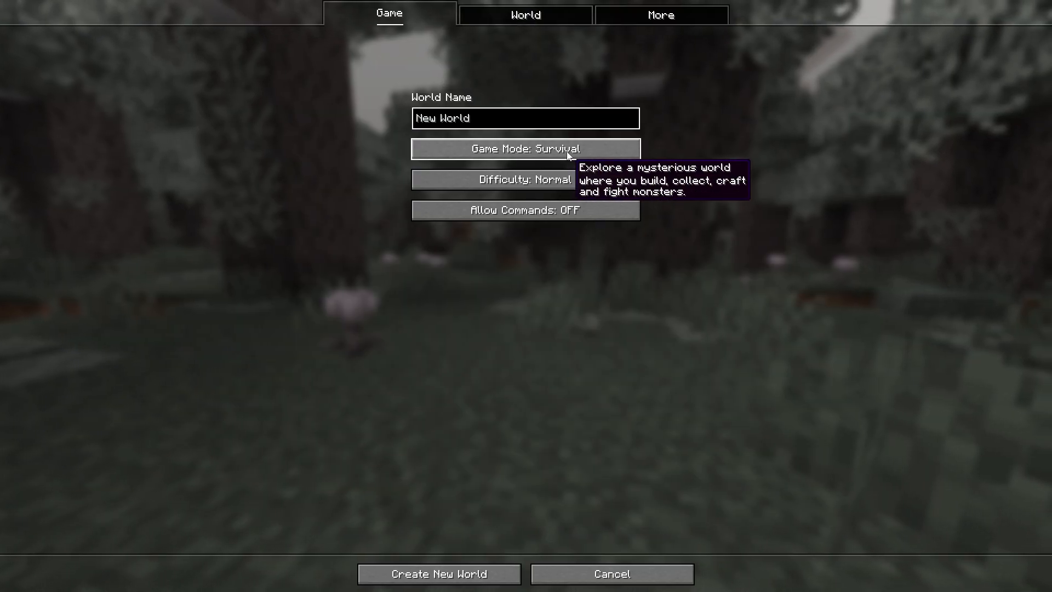
left_click(525, 148)
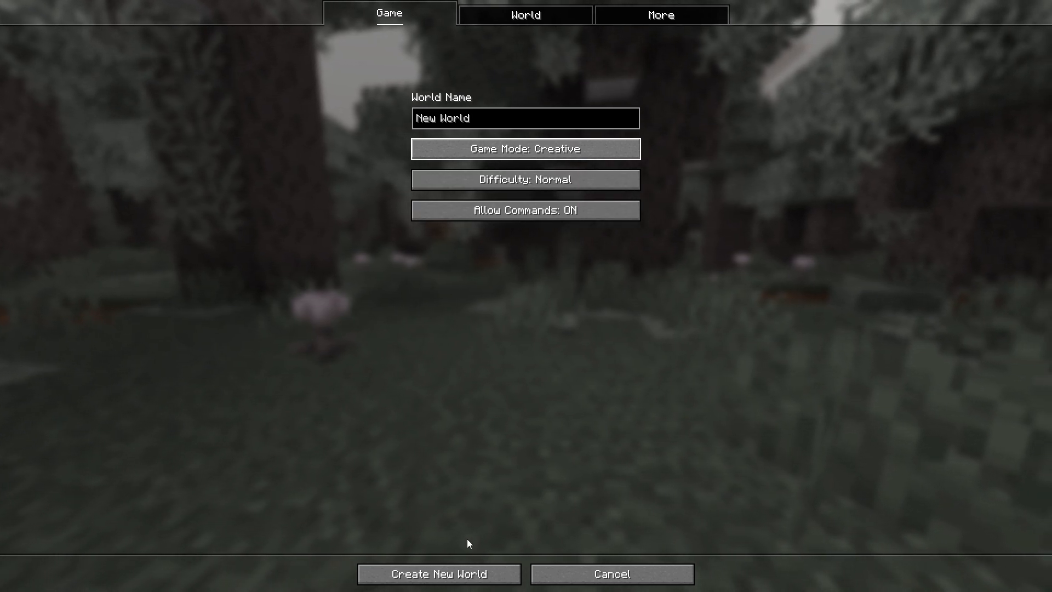
left_click(438, 589)
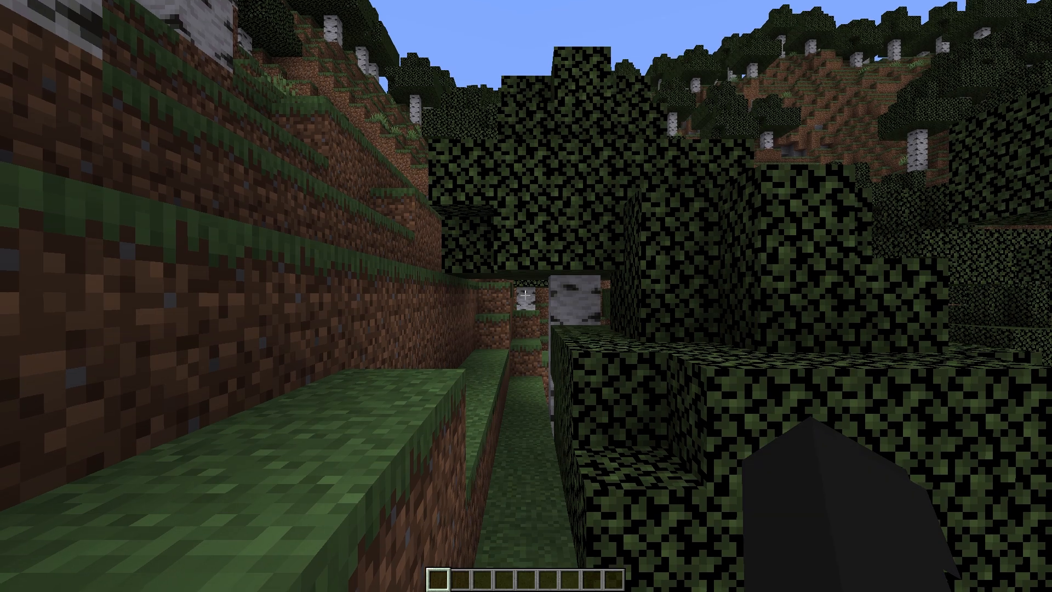
Pause the game and reach the Resource Packs list through Options.
key("Escape")
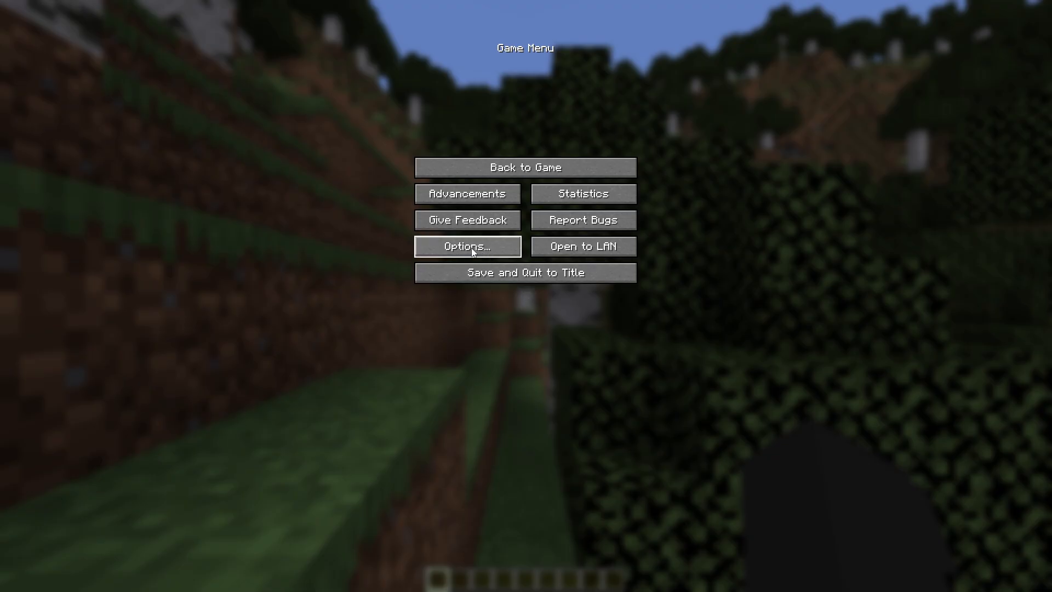
left_click(468, 246)
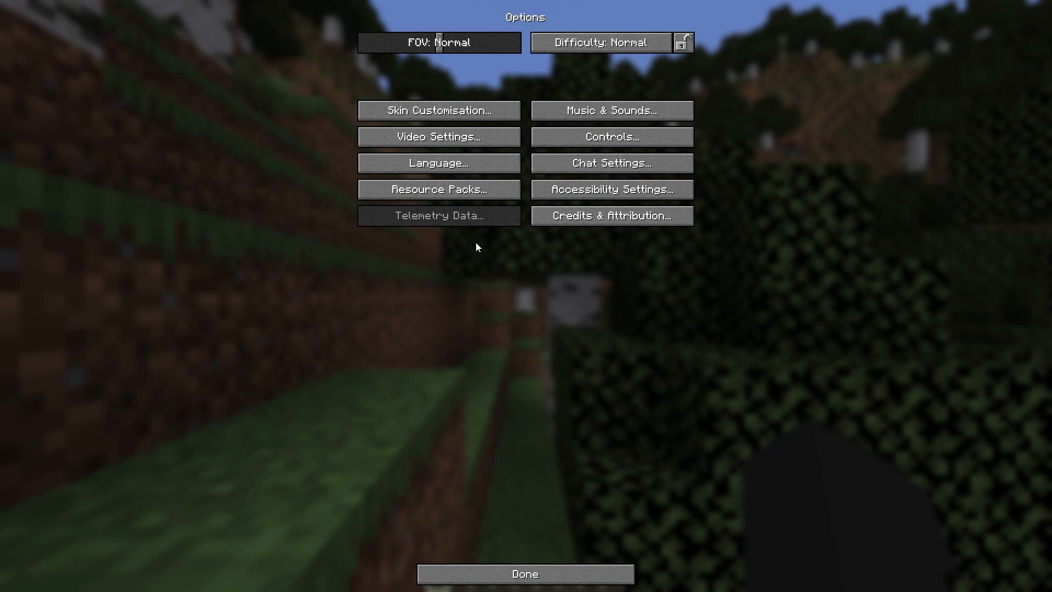
mouse_move(467, 193)
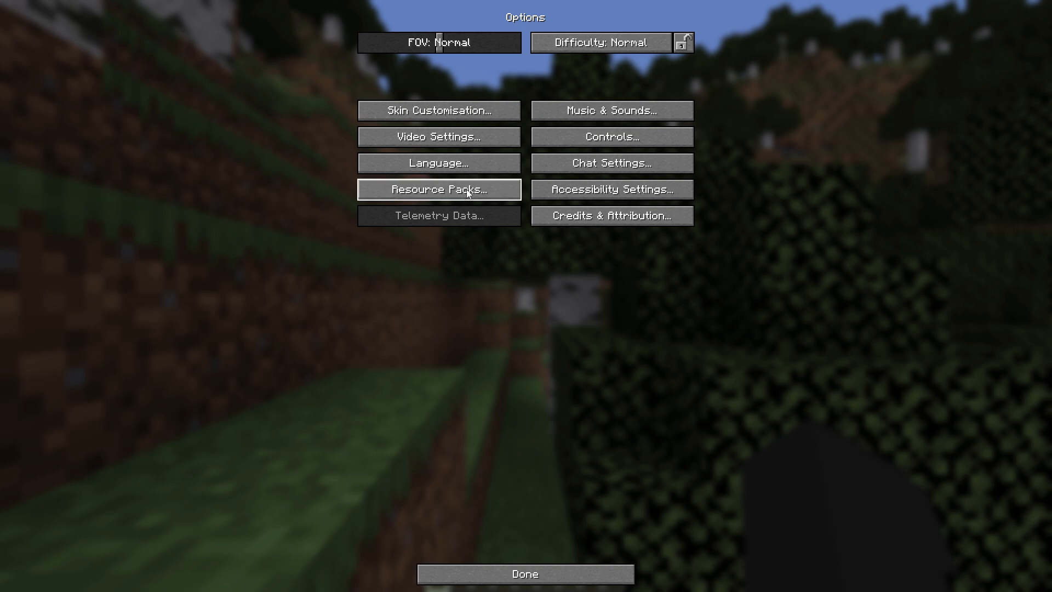
left_click(438, 189)
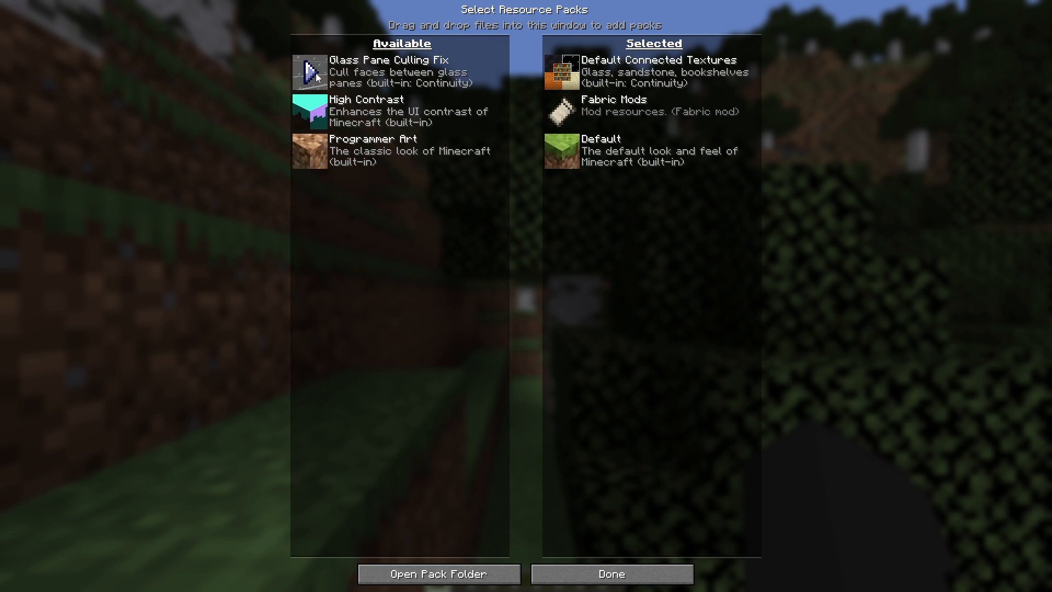
Deselect Default Connected Textures and apply, so glass panes show per-block borders.
left_click(611, 574)
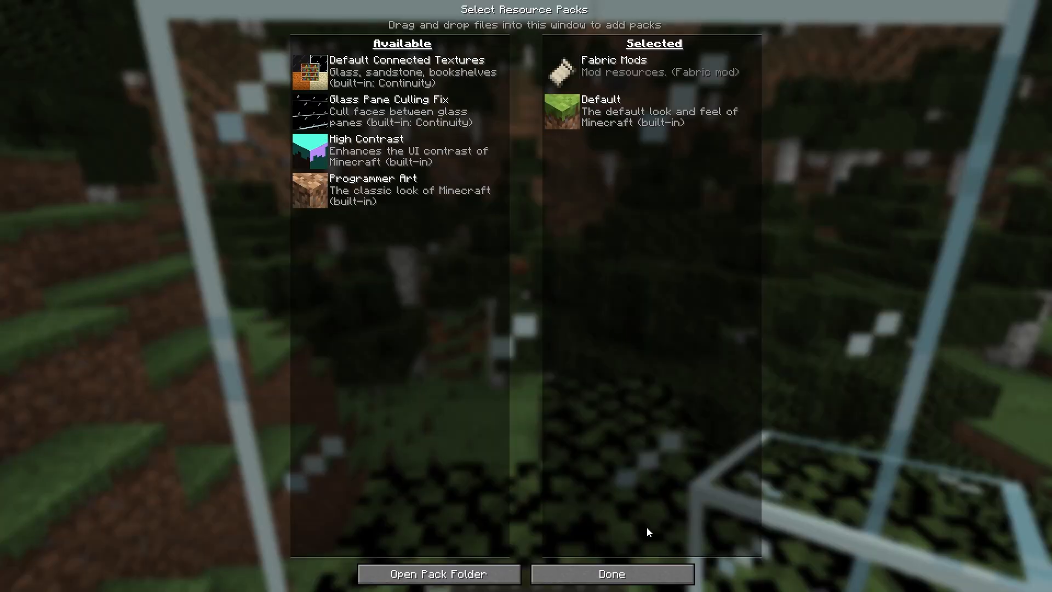
left_click(611, 573)
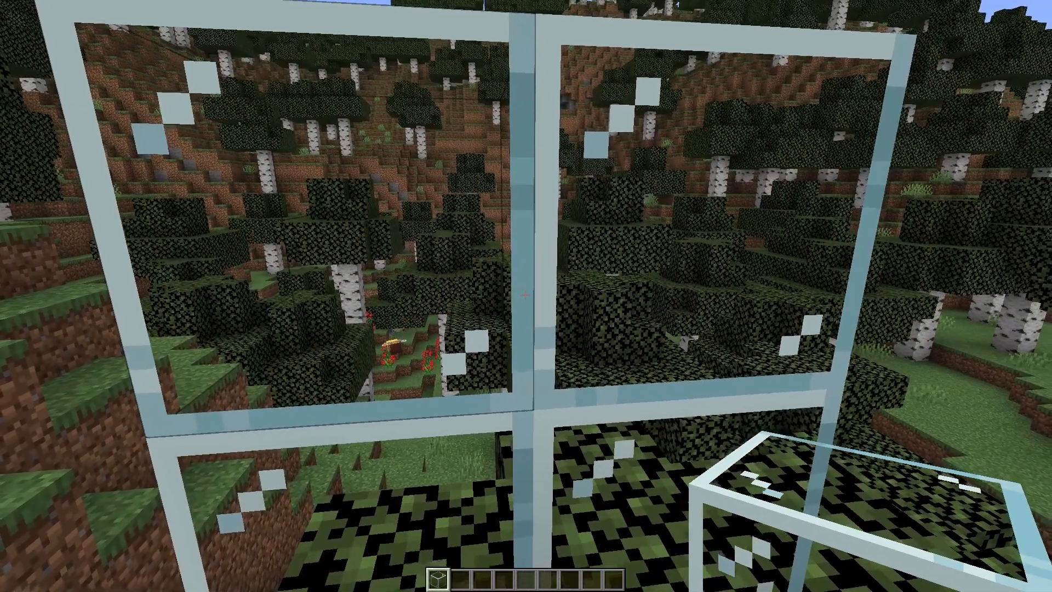
mouse_move(524, 294)
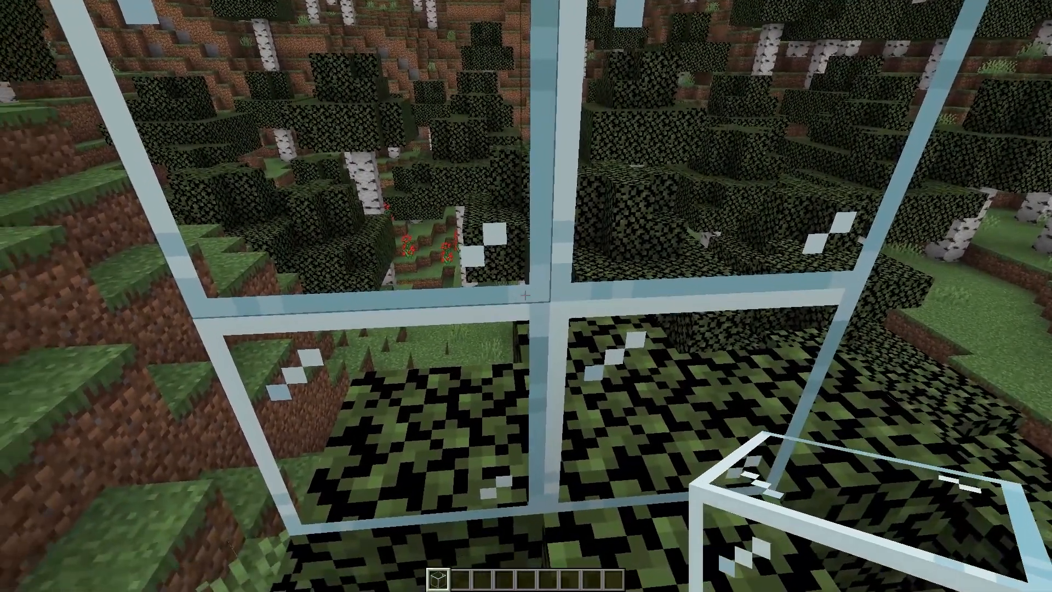